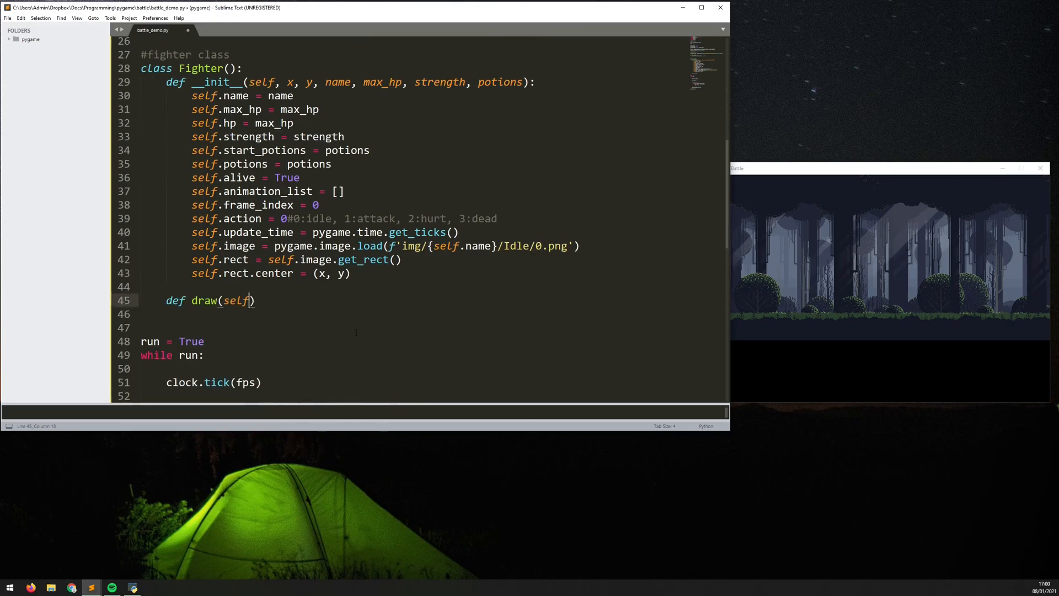
- Write Fighter.draw(), create knight, bandit1 and bandit2 in bandit_list, and draw them each frame
scroll("down", 3)
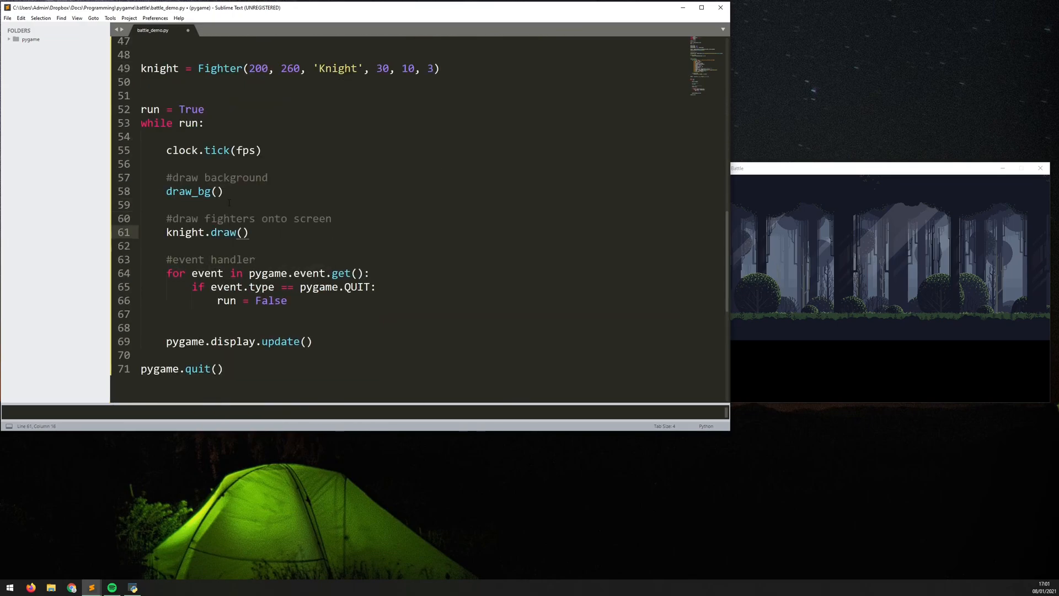
scroll("up", 3)
type("for i in bandit_li")
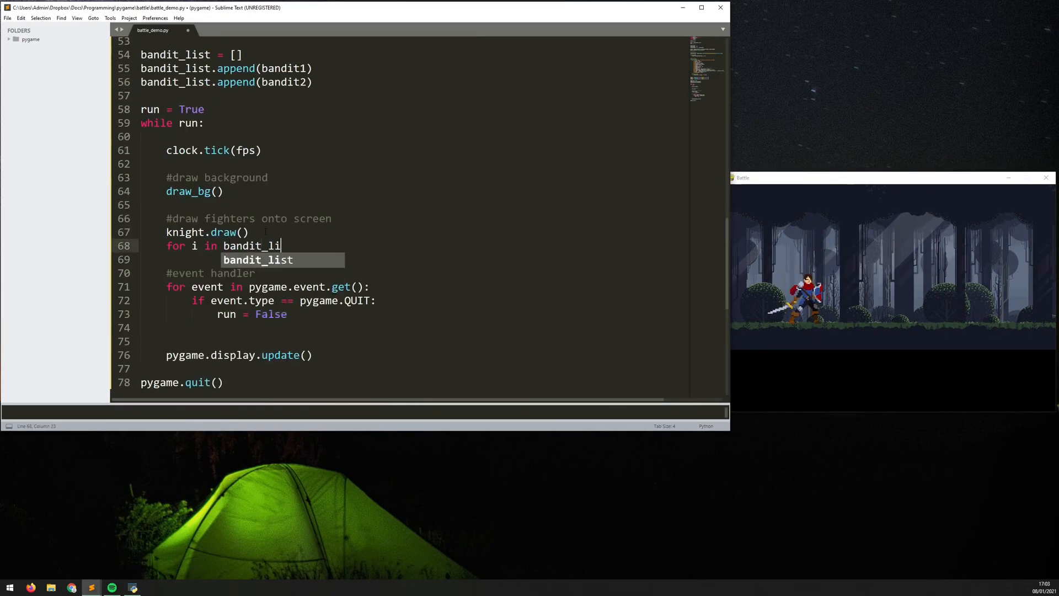
scroll("up", 3)
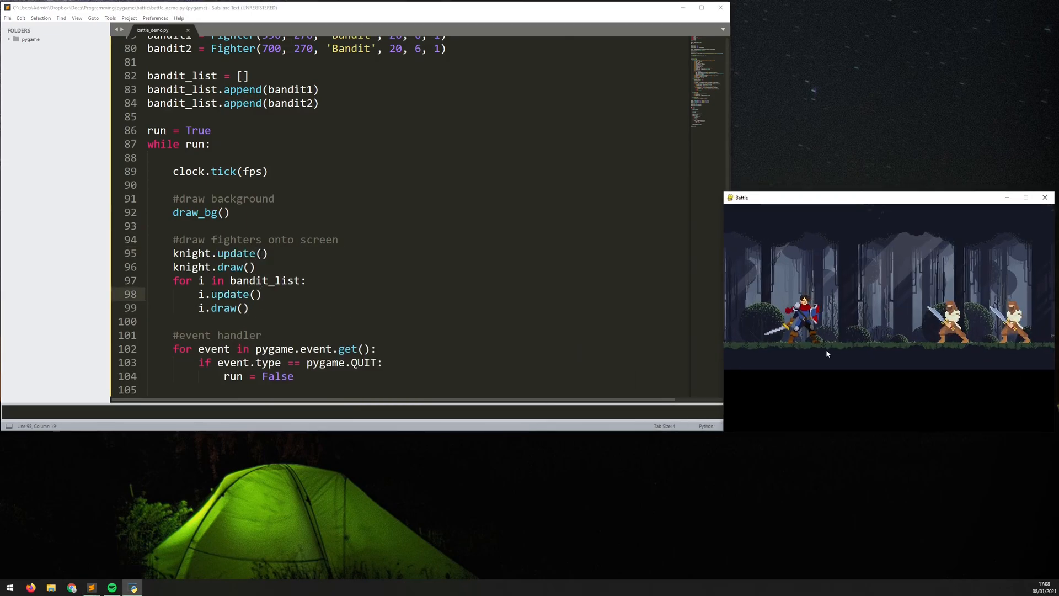
- Write the HealthBar class and create knight, bandit1 and bandit2 health bars
type("hp / self.max_hp")
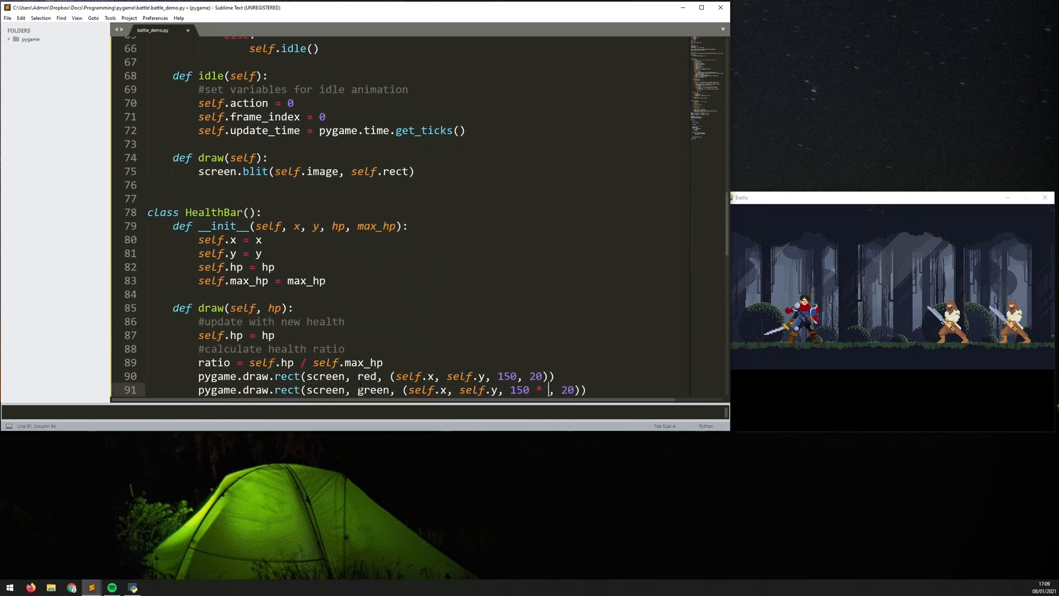
scroll("up", 3)
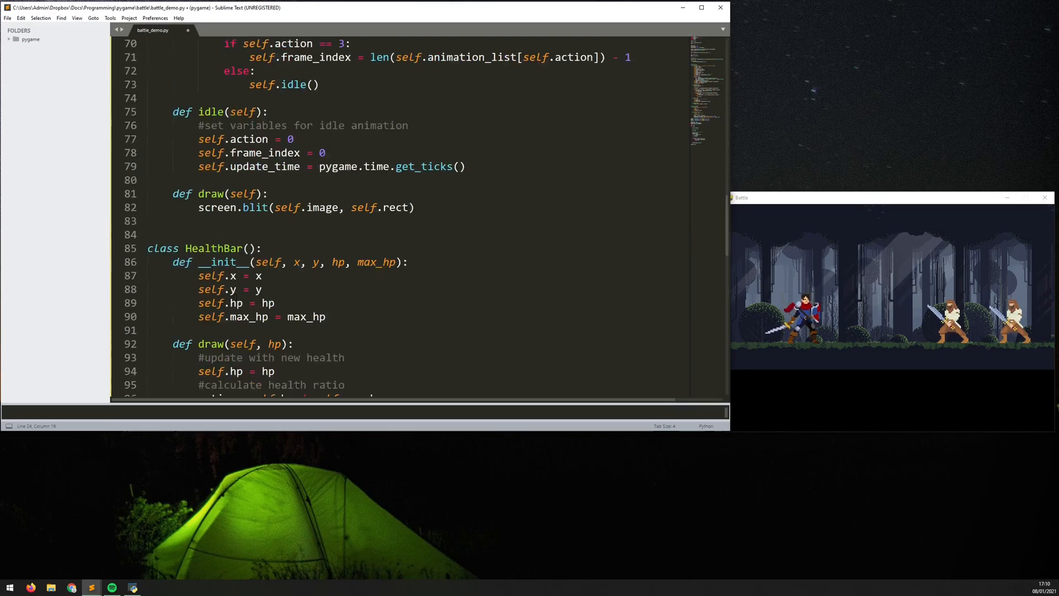
scroll("down", 3)
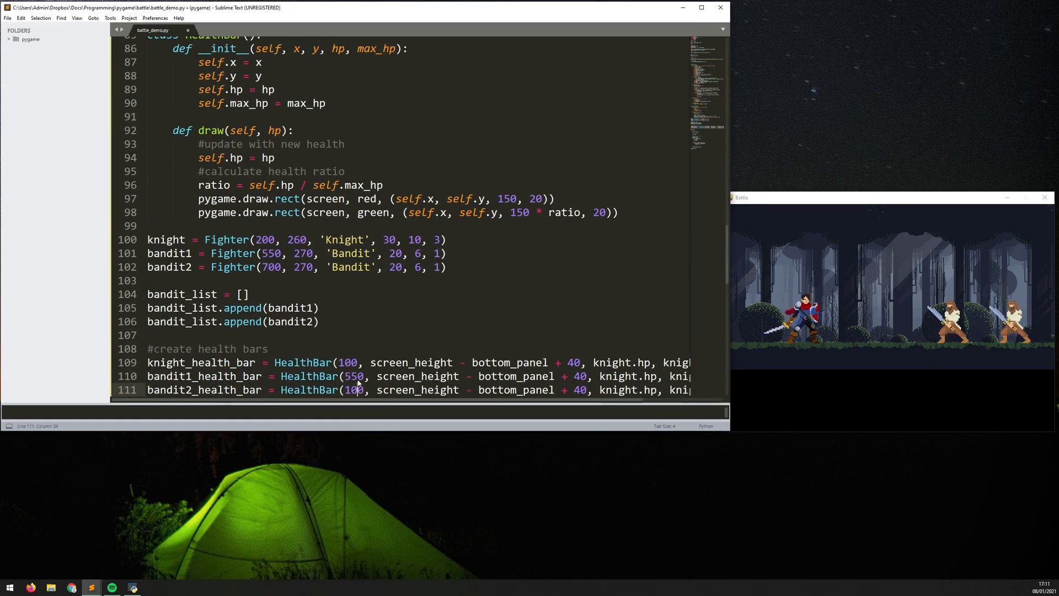
- Write draw_panel() blitting panel.png with each fighter's name and HP text
scroll("down", 3)
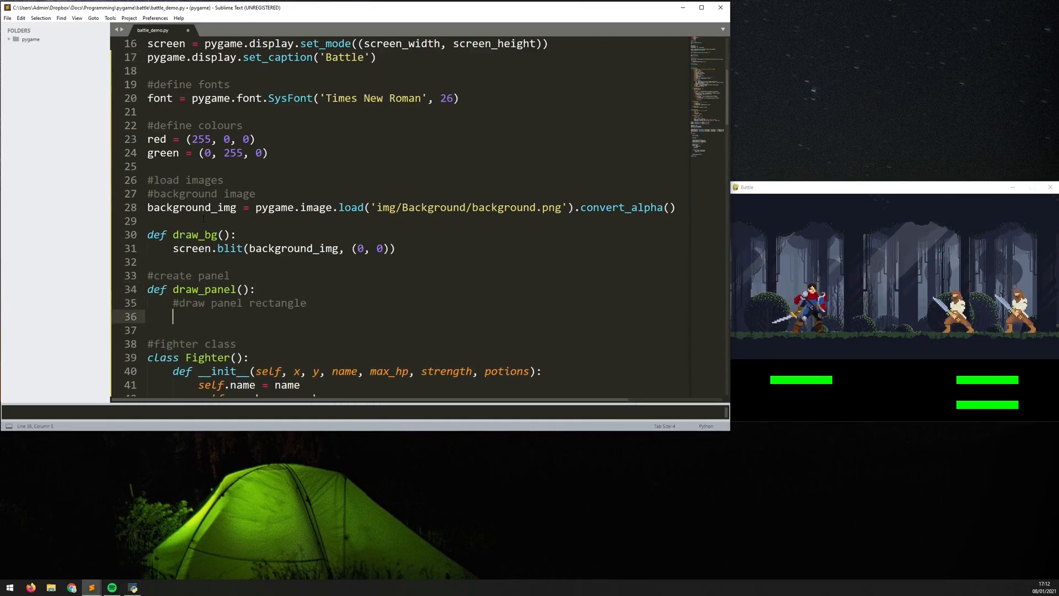
type("d")
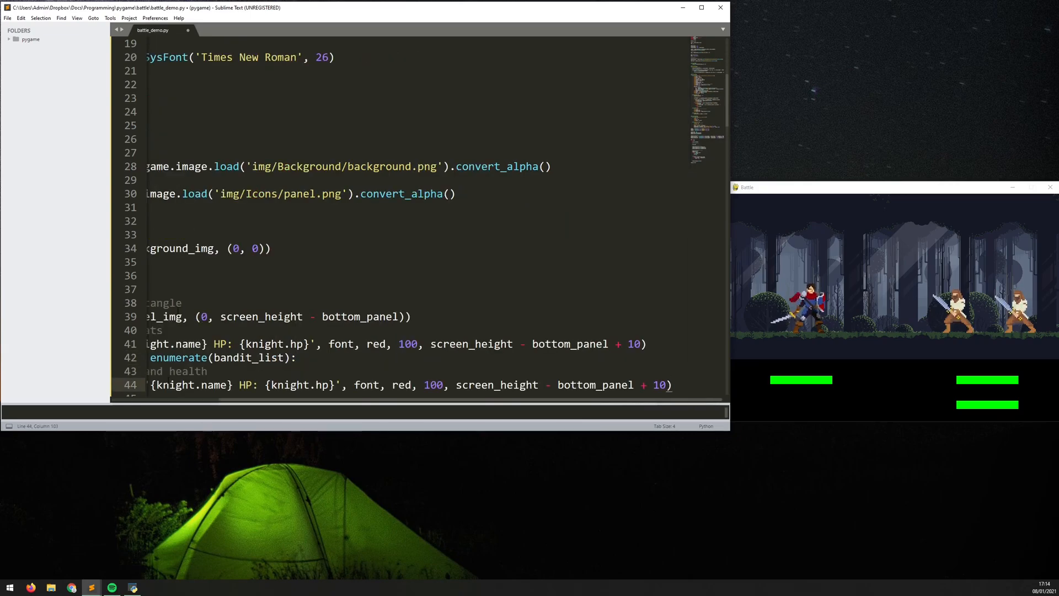
scroll("left", 3)
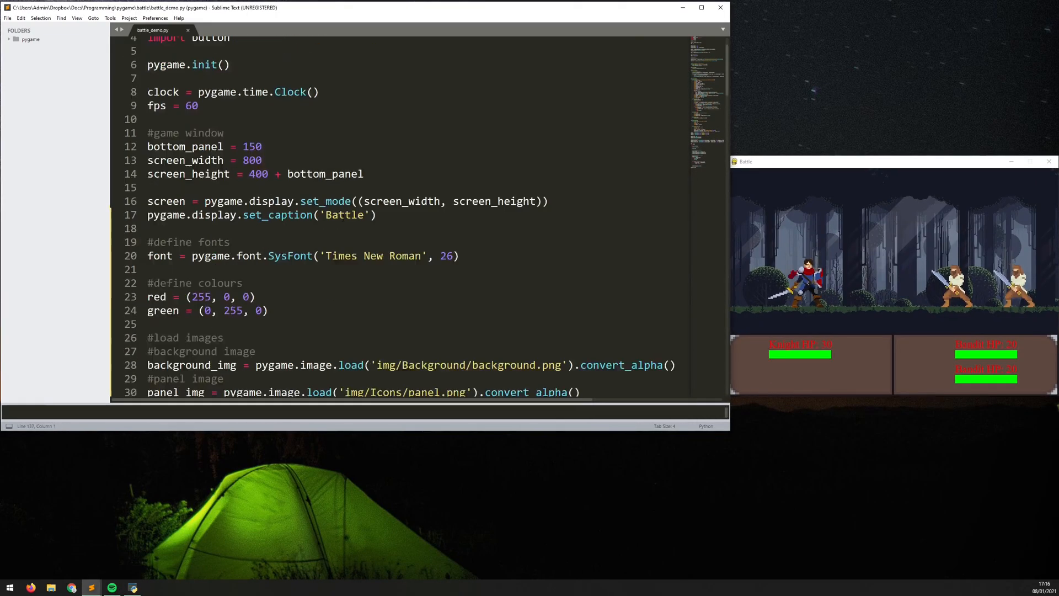
scroll("down", 3)
type("if attack == True and targe")
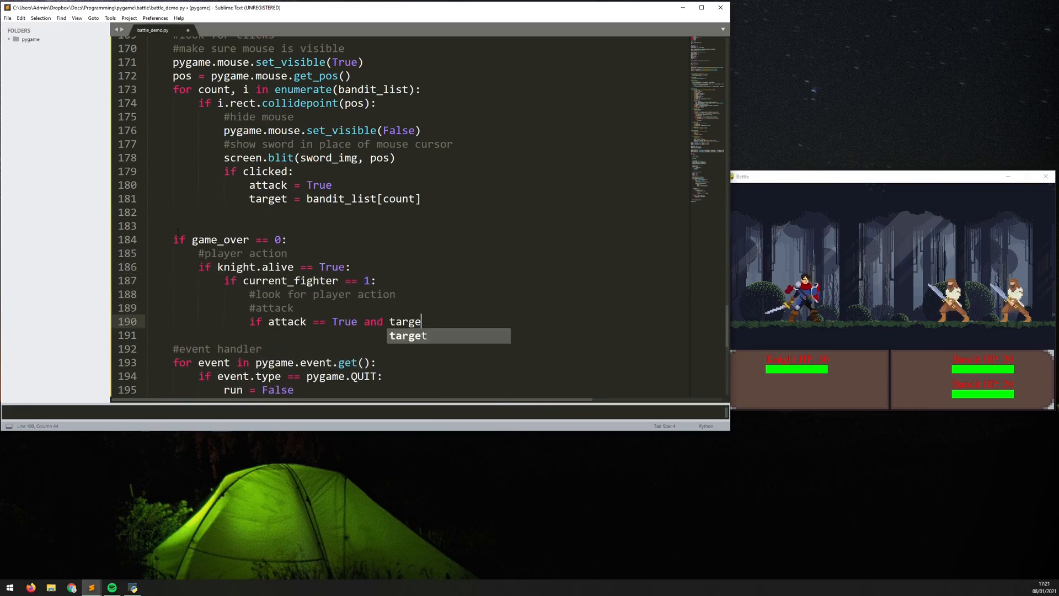
- Add sword-cursor bandit targeting, attack(target) with random.randint damage, and enemy turn cooldown
scroll("up", 3)
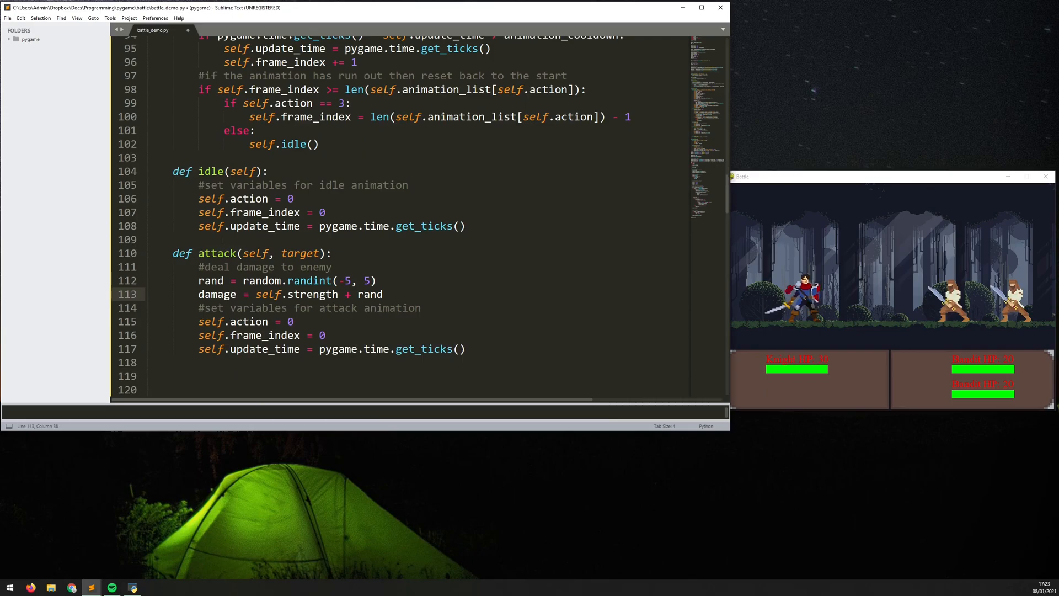
scroll("up", 3)
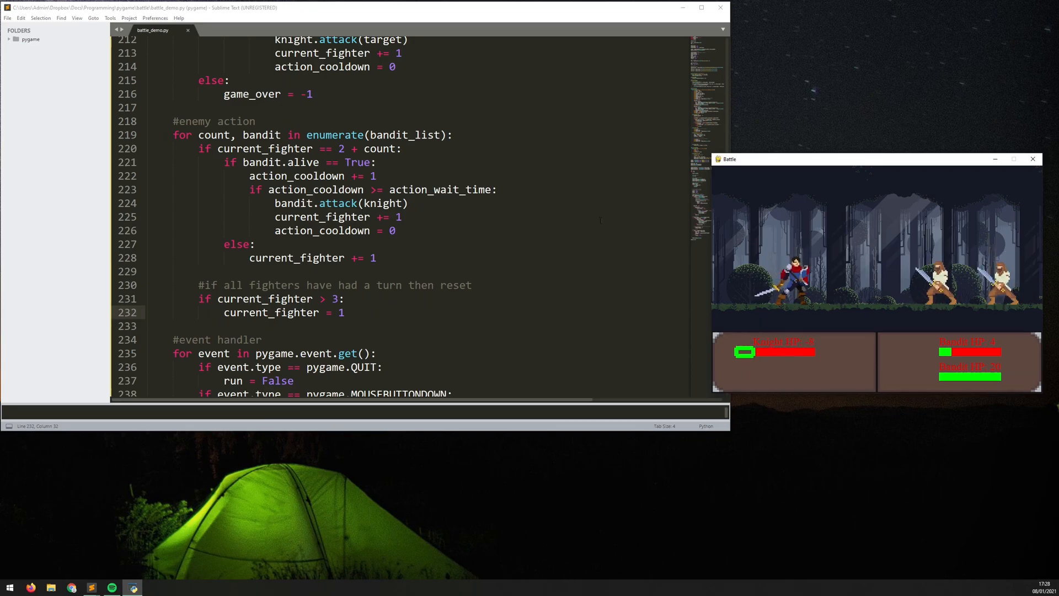
- Subtract damage from target.hp, call target.hurt(), and write the hurt() method
left_click(396, 230)
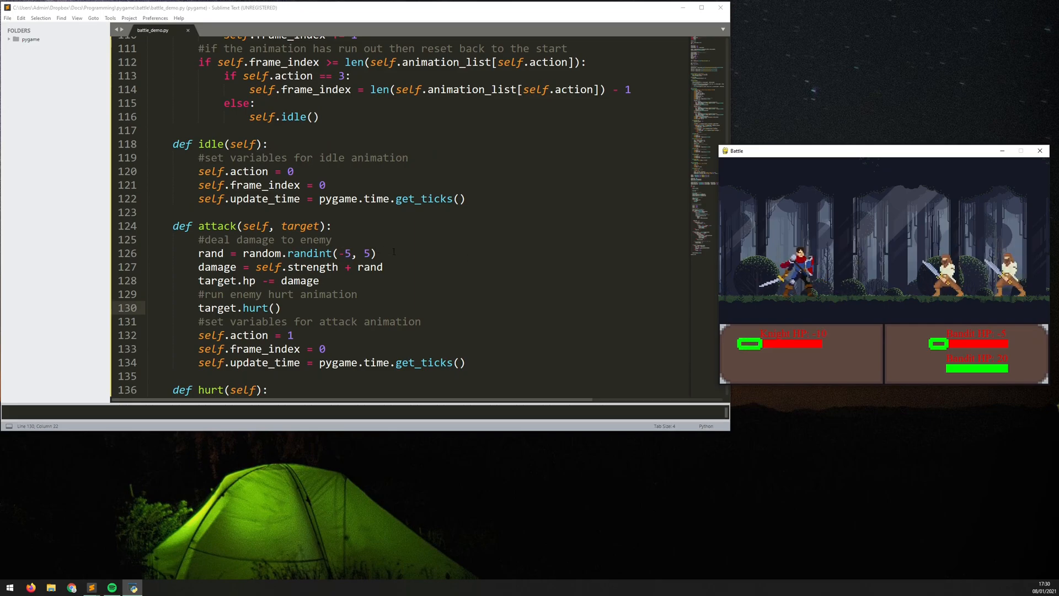
scroll("up", 3)
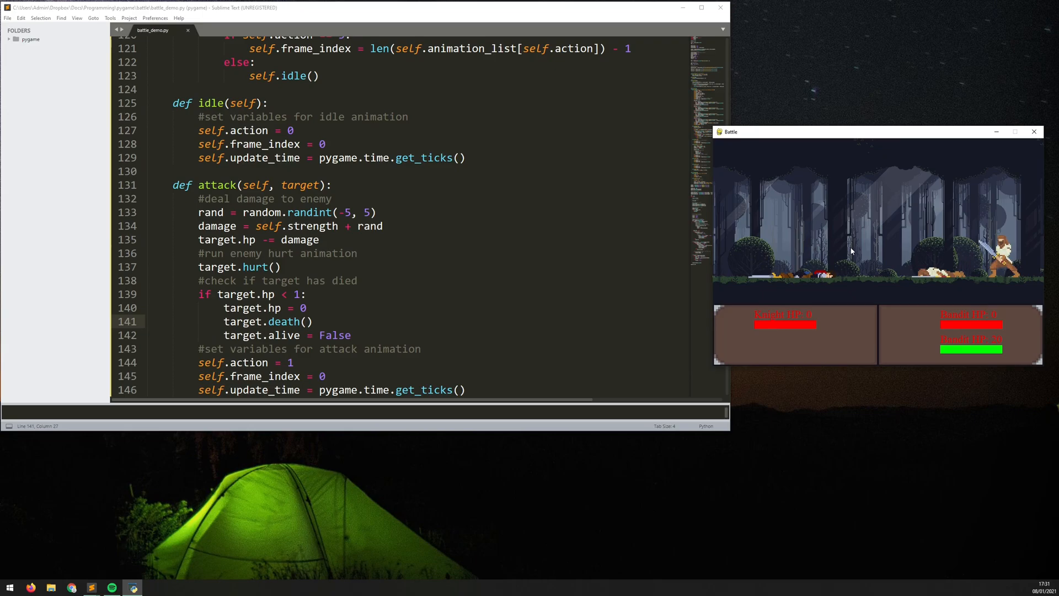
- Add a target.hp < 1 block setting hp to 0, calling death() and alive = False
left_click(449, 241)
type("#delete")
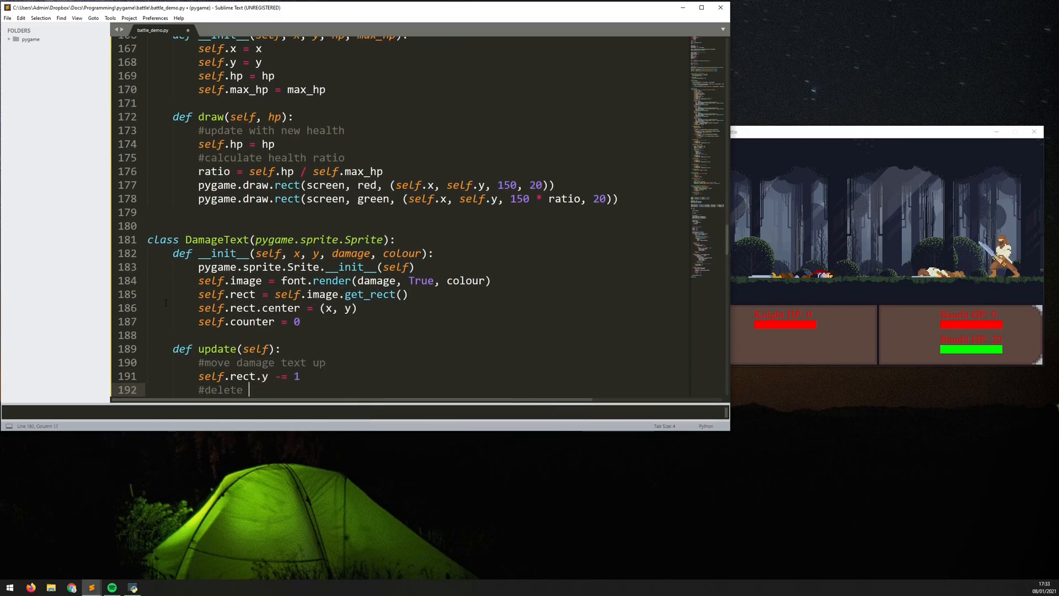
- Write the DamageText sprite, run with Ctrl+B, and fix the 'Srite' typo to 'Sprite'
scroll("down", 3)
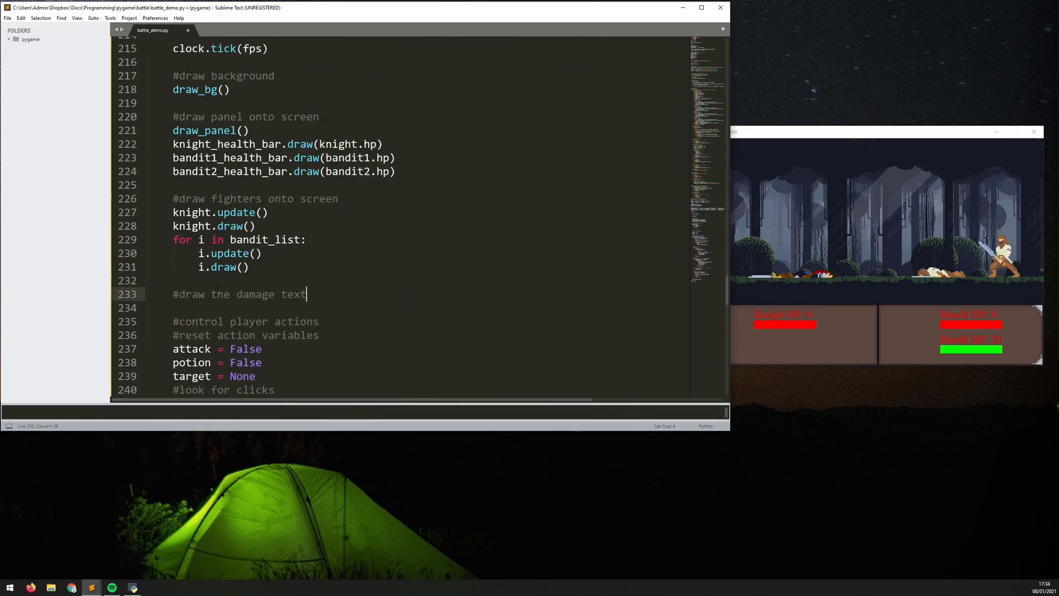
scroll("up", 3)
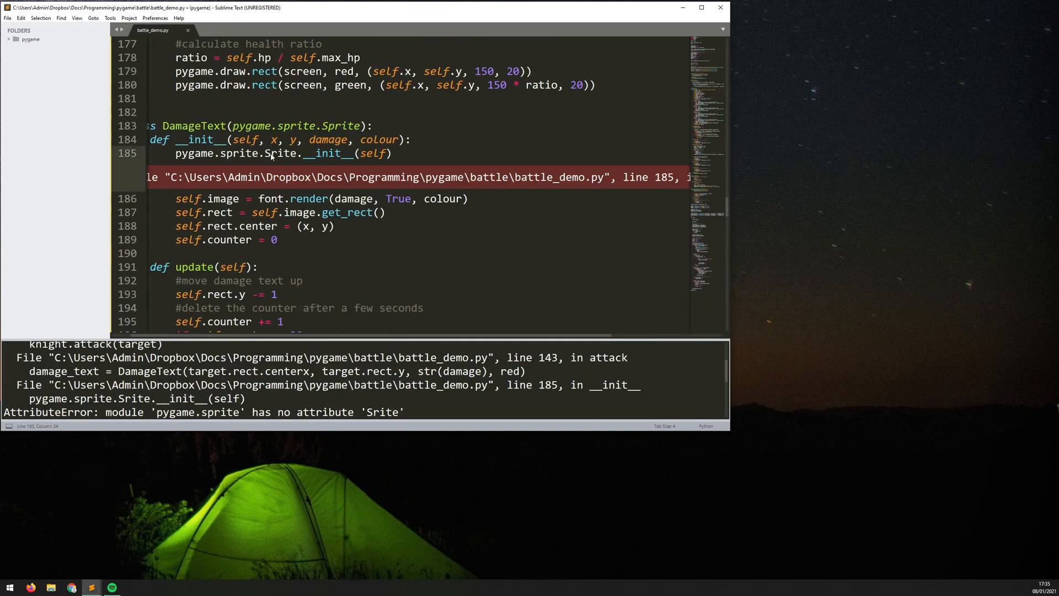
key("ctrl+b")
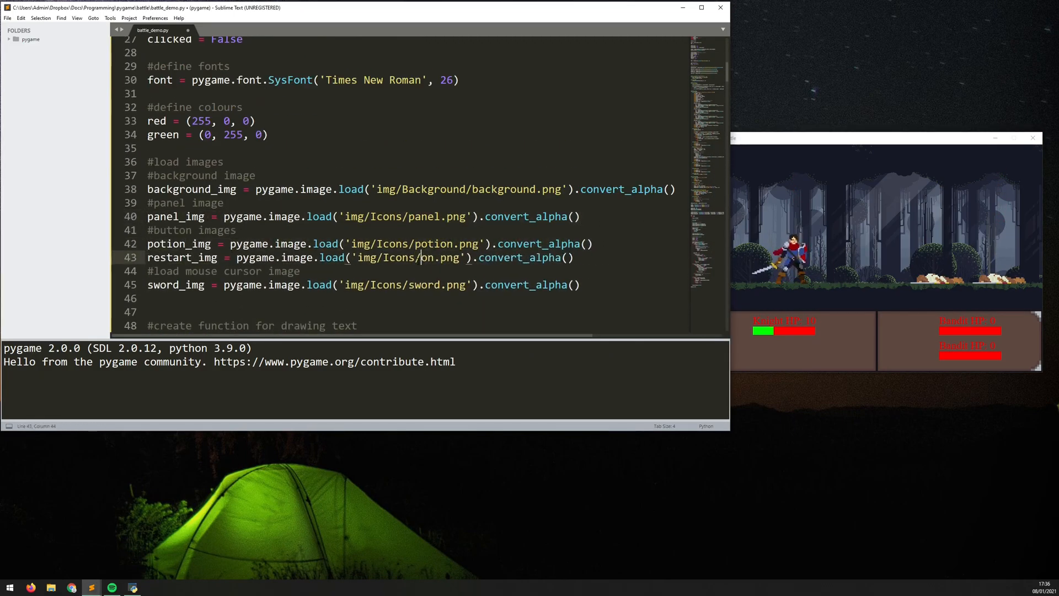
scroll("down", 3)
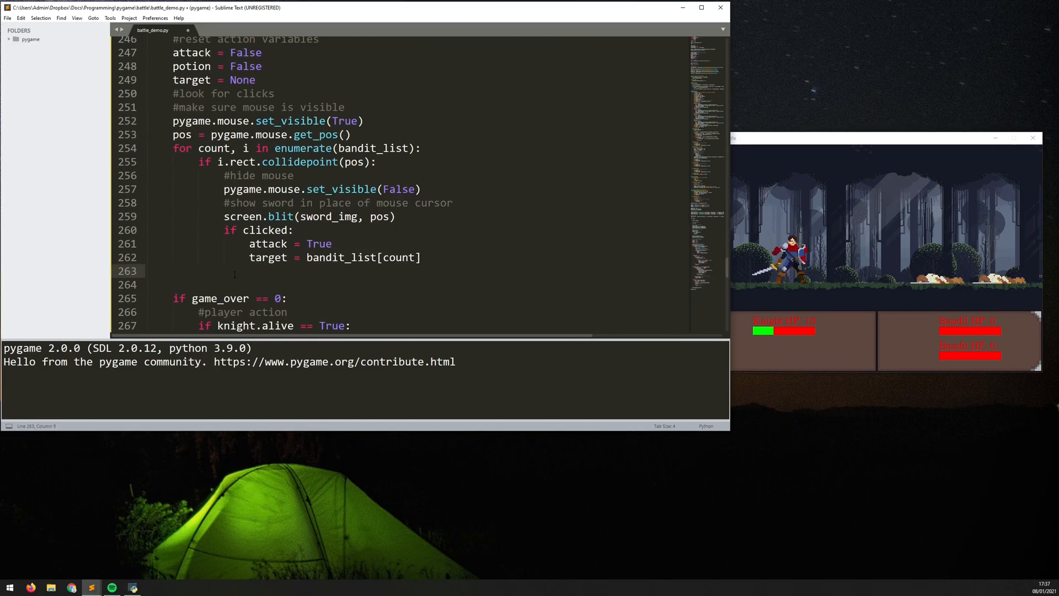
- Create potion_button with a potion count, and add bandit healing below half HP
scroll("up", 3)
type("potion_button = button.Button(screen, 100, screen_height - botto)")
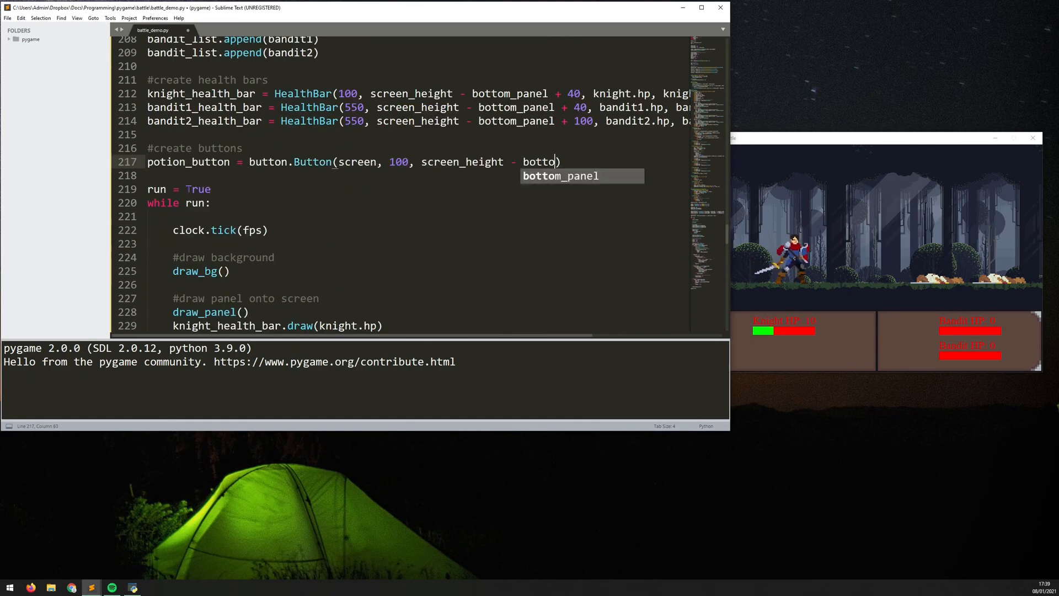
scroll("down", 3)
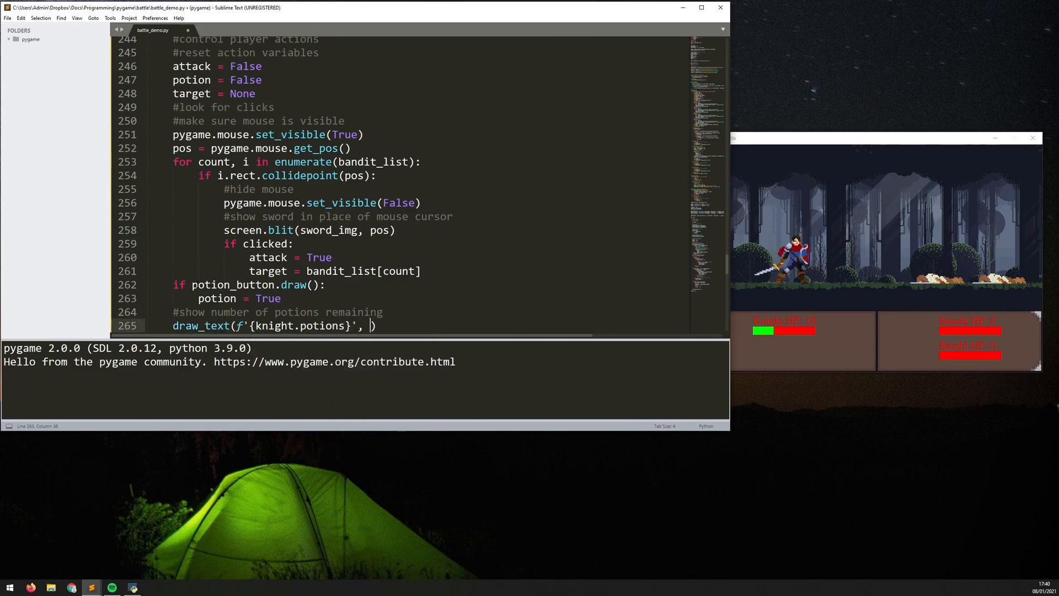
key("ctrl+b")
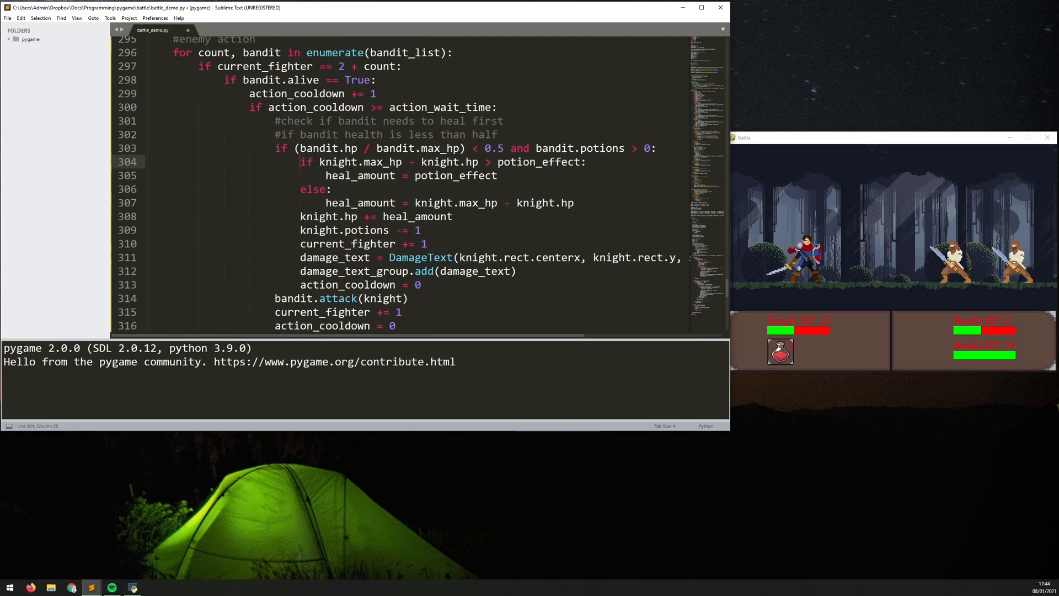
- Make bandits heal their own HP and set game_over = 1 when no bandits remain
key("ctrl+b")
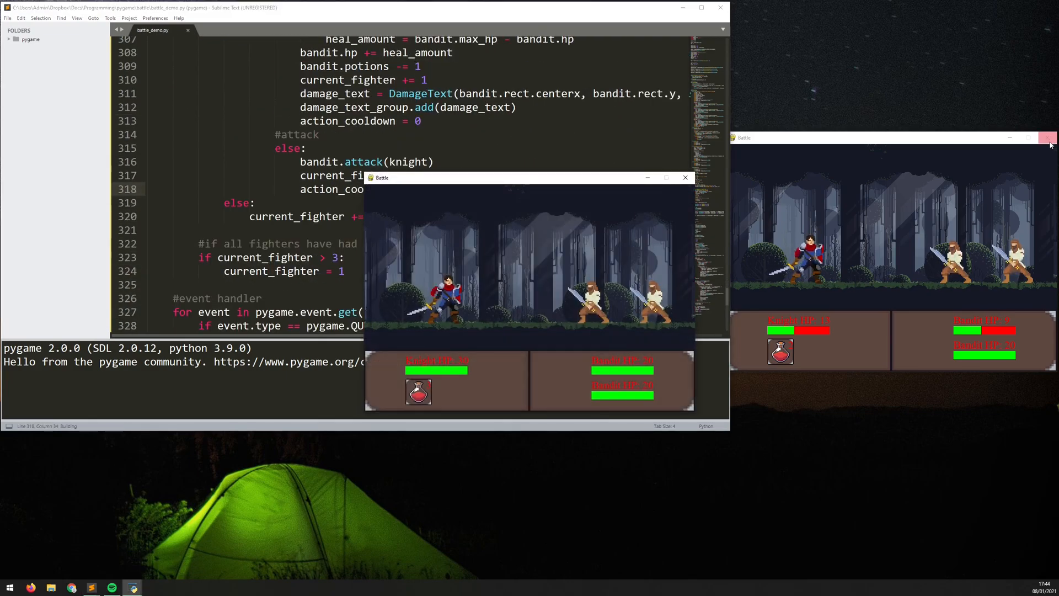
left_click(685, 177)
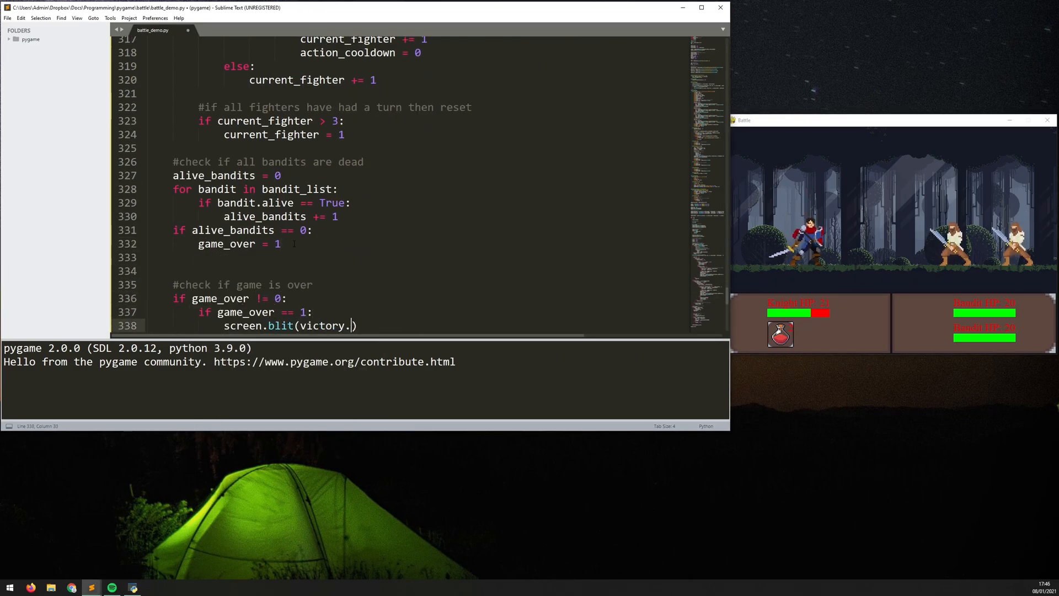
- Load victory.png and defeat.png and blit them when game_over is 1 or -1
scroll("up", 3)
type("restart_img =")
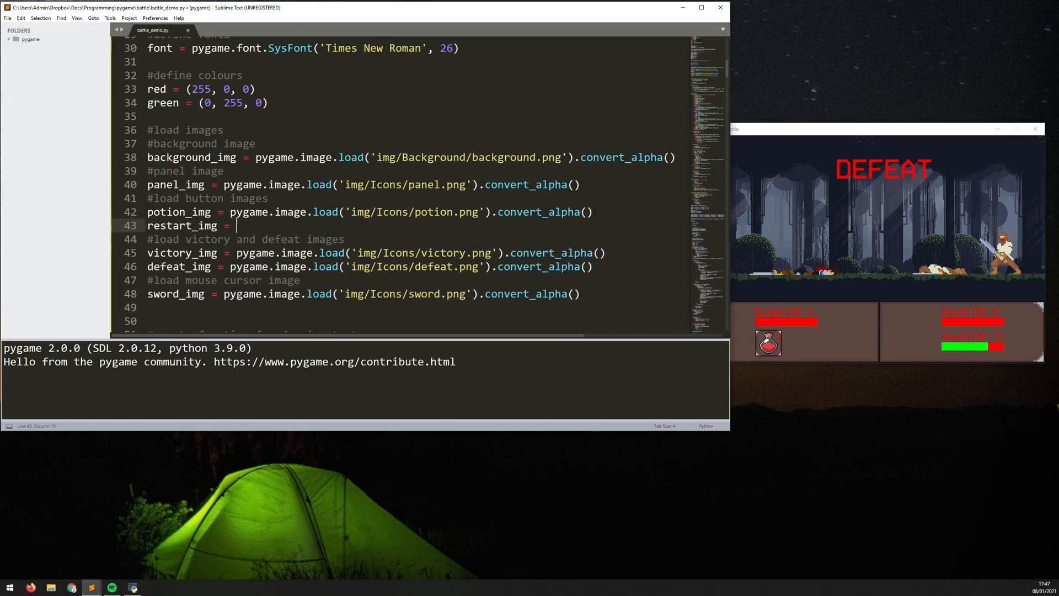
scroll("down", 3)
type("pass")
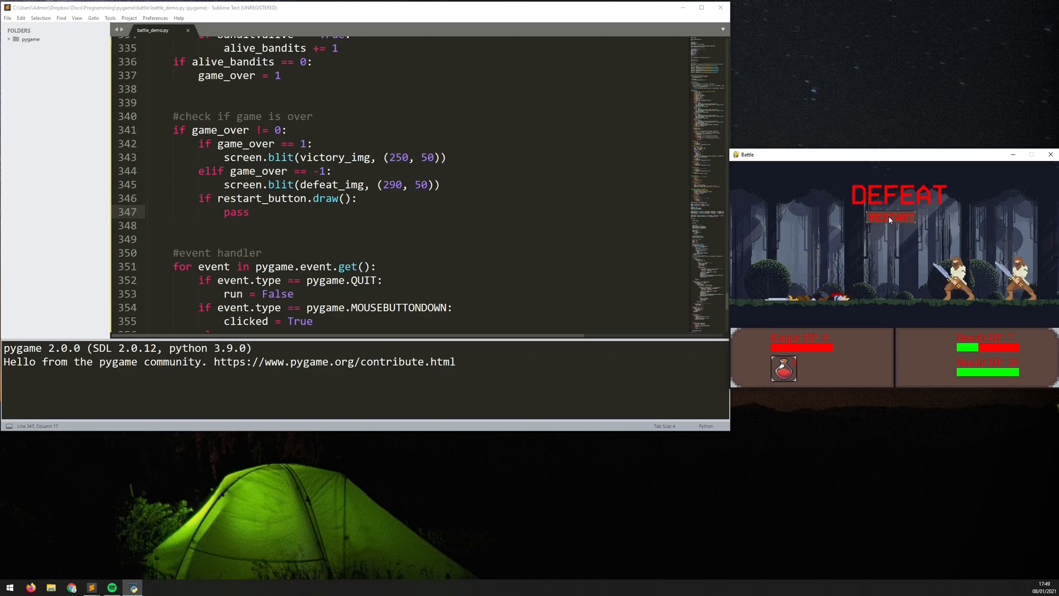
- Test the restart button after a defeat to revive all fighters with full health and potions
left_click(1050, 154)
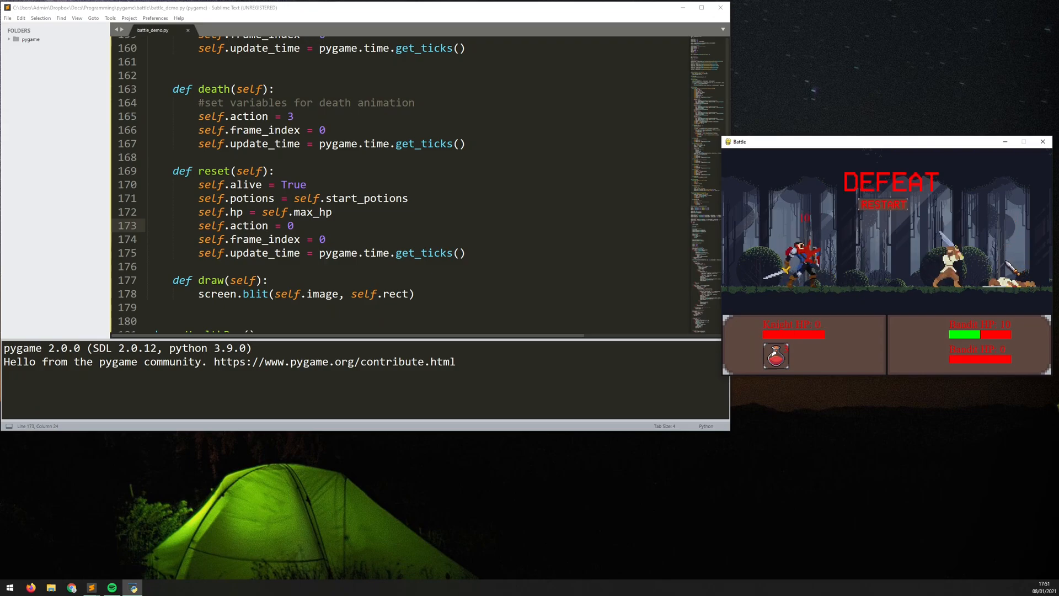
left_click(882, 204)
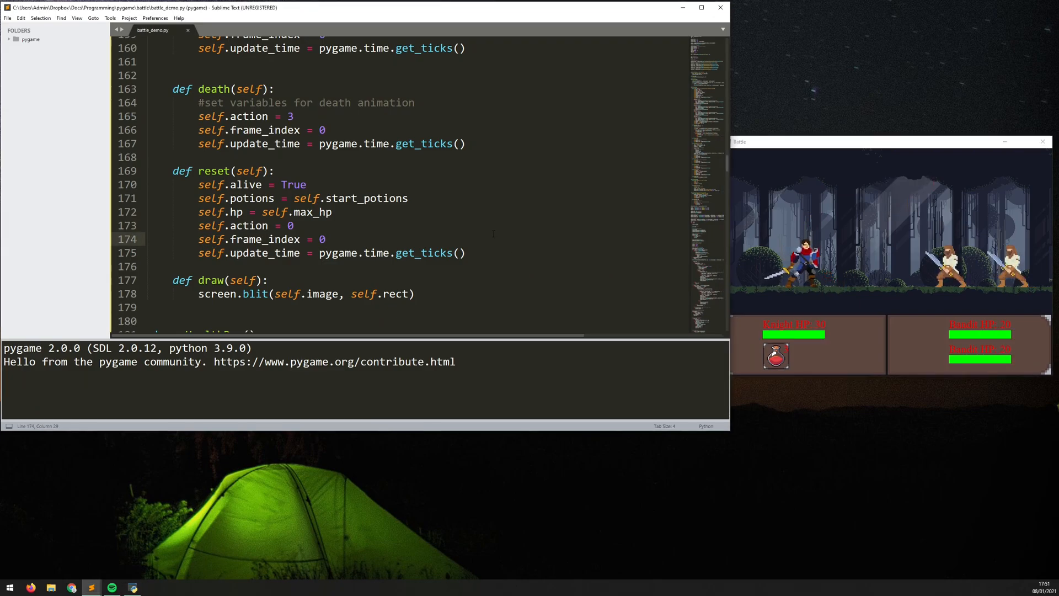
scroll("up", 3)
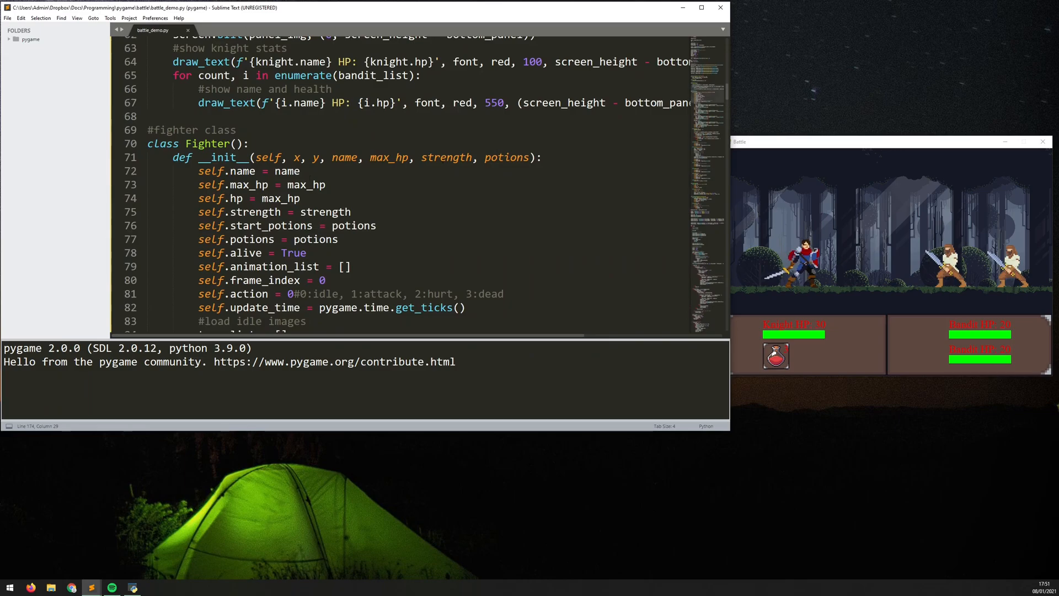